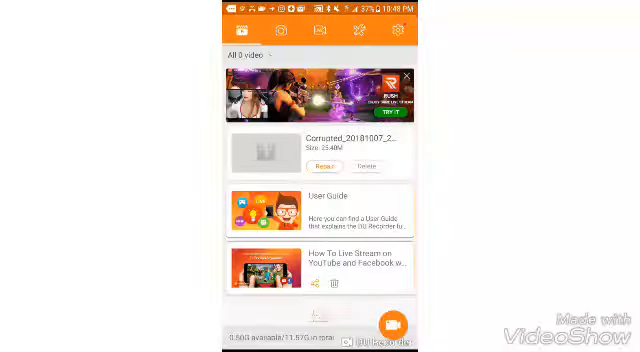
- Expand the floating orange DU Recorder bubble to reveal record, tools and settings controls
{"action": "left_click", "coordinate": [398, 324]}
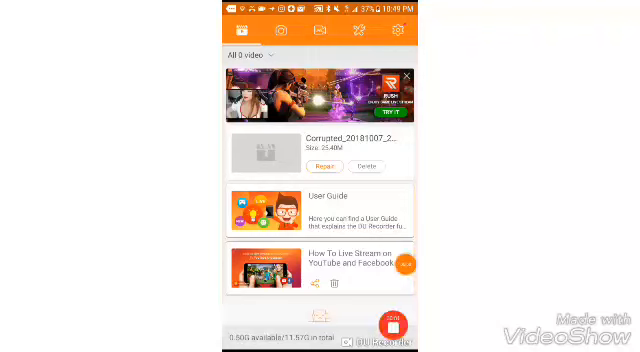